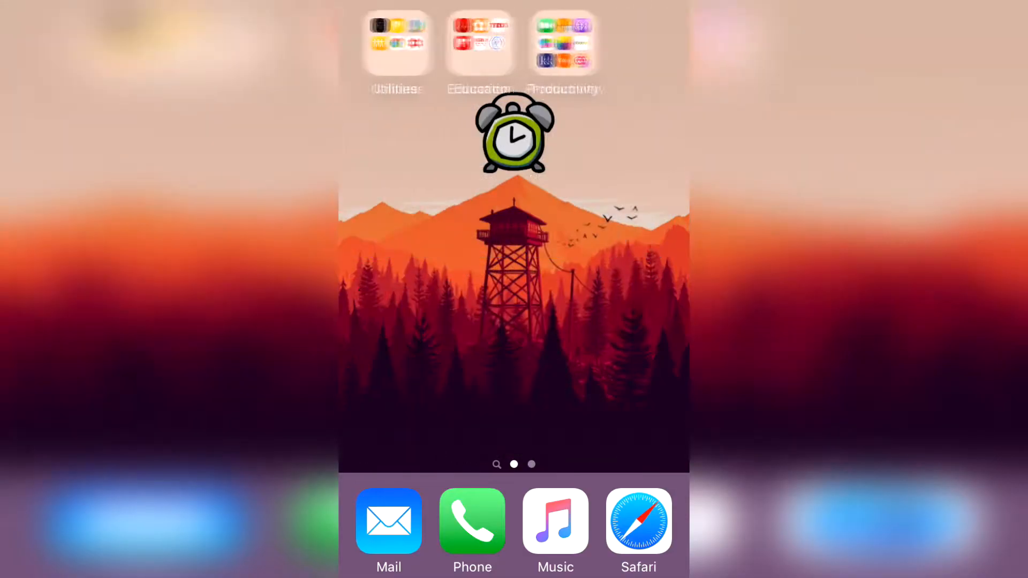
Drag the Control Center brightness slider down to about one third of its range
scroll(left, 3)
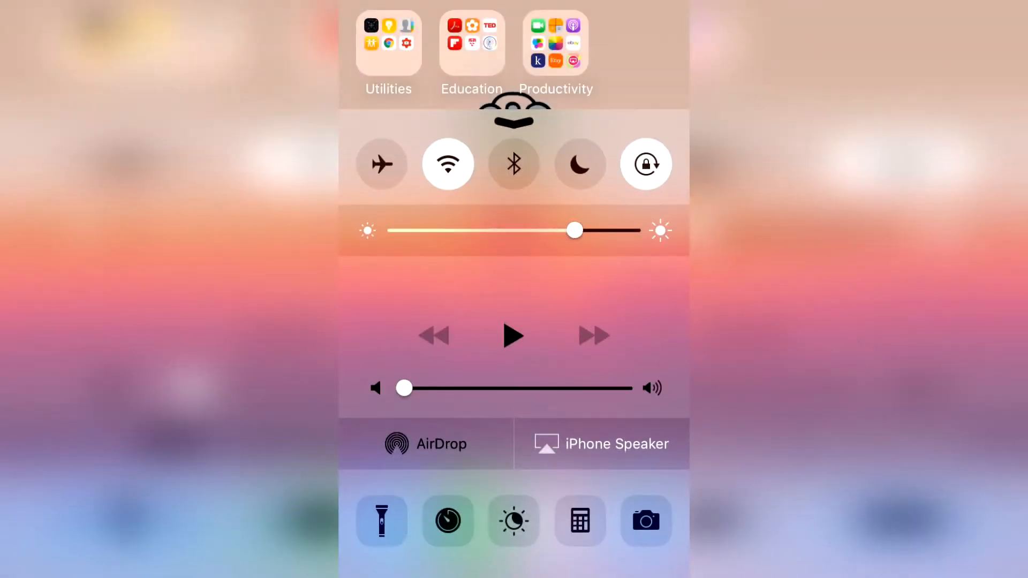
drag(573, 230, 508, 230)
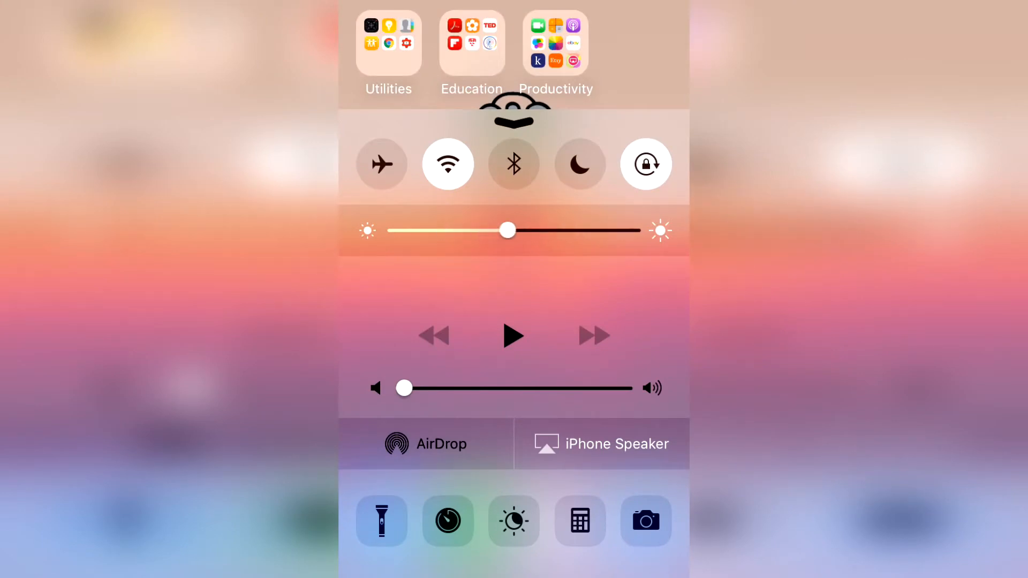
drag(507, 230, 462, 230)
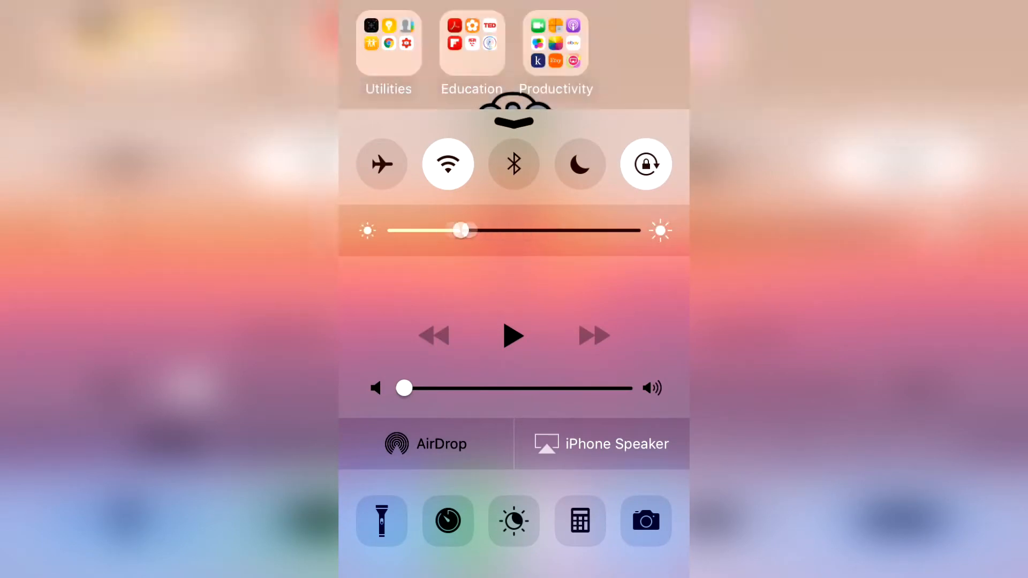
drag(462, 230, 395, 230)
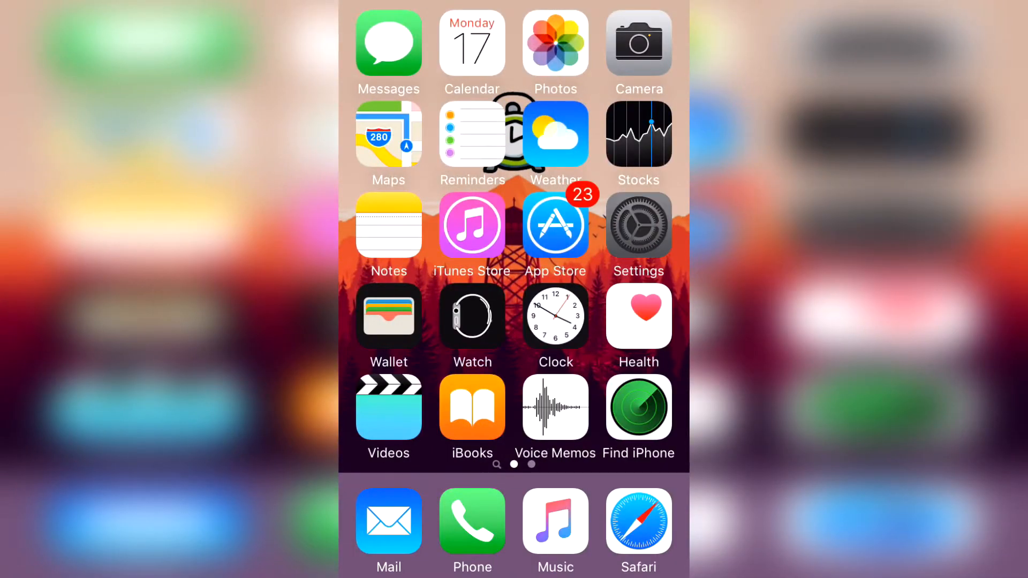
Navigate Settings > General > Accessibility > Zoom to reach the Zoom page
click(637, 224)
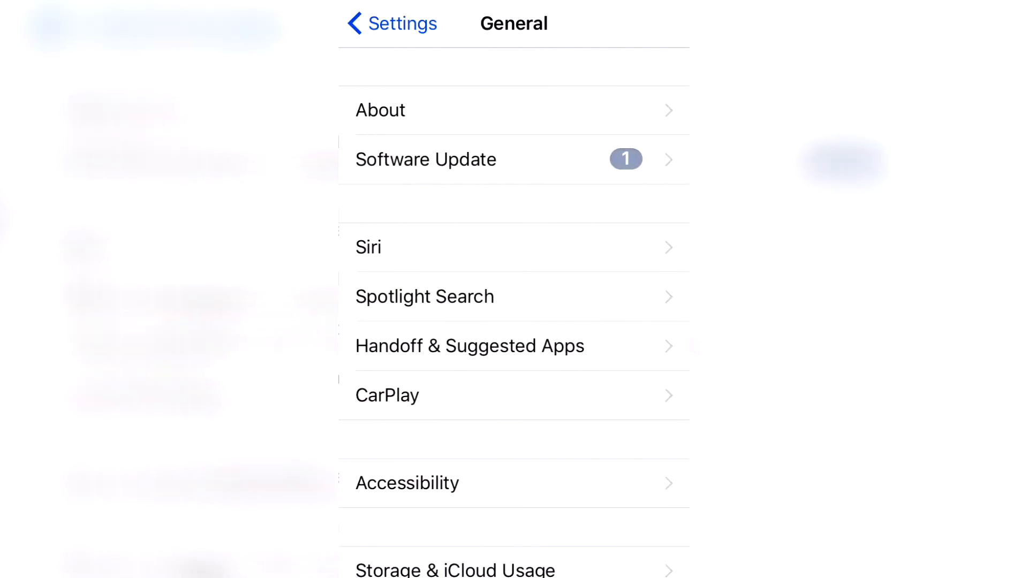
scroll(down, 3)
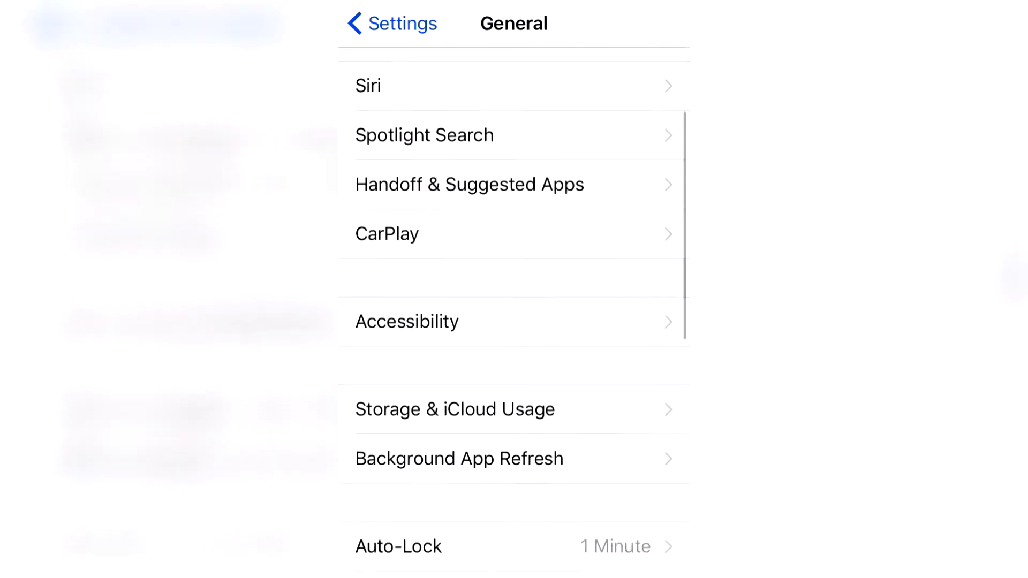
click(406, 322)
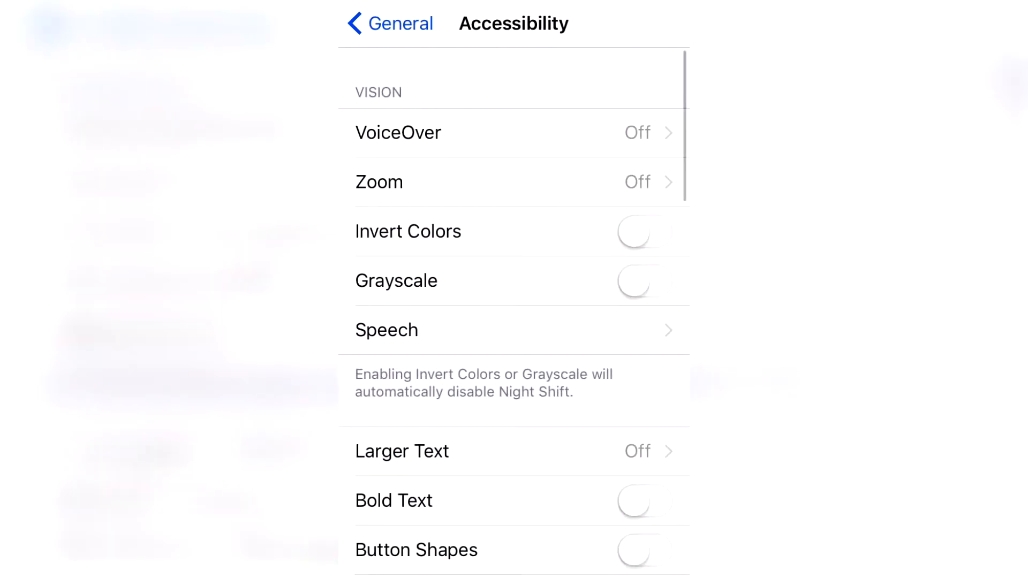
click(379, 181)
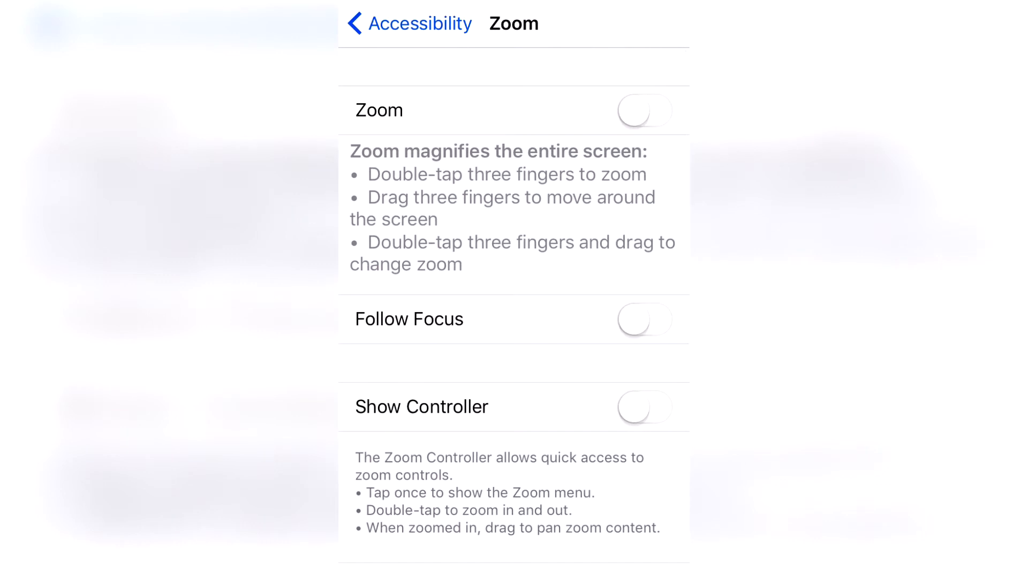
Switch Zoom on, choose the Low Light filter, and return magnification to minimum
click(644, 110)
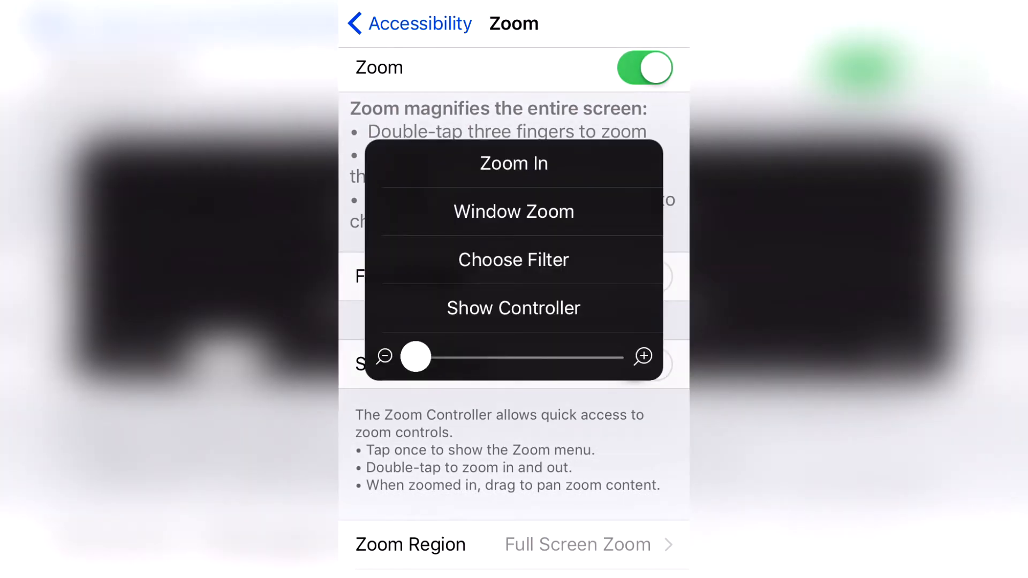
click(513, 260)
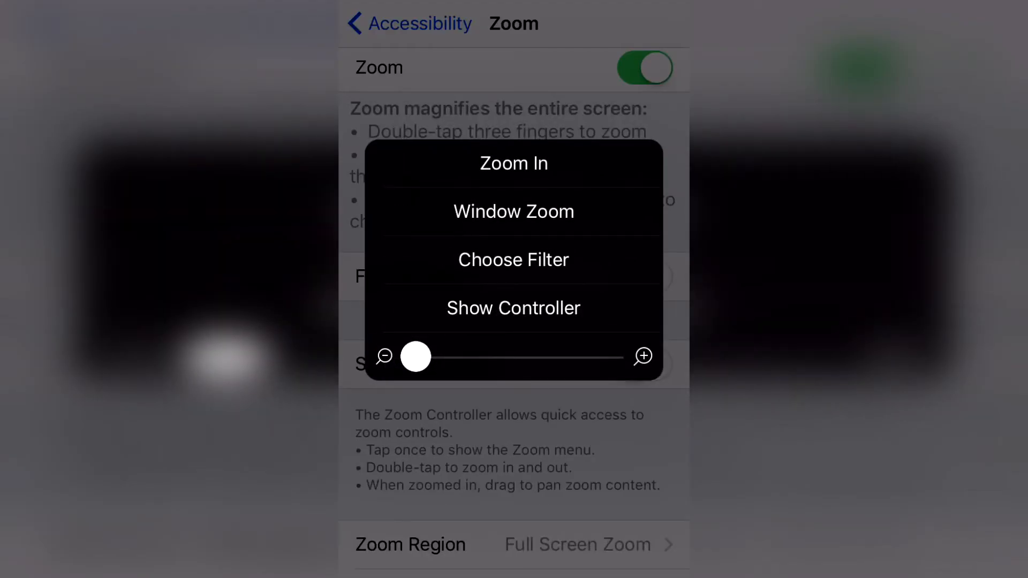
click(513, 163)
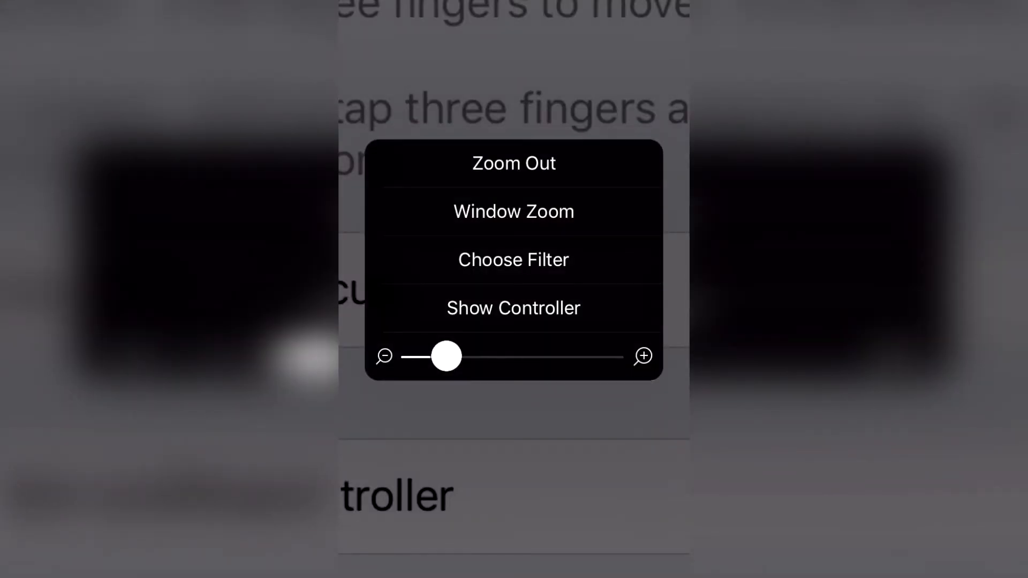
drag(446, 356, 491, 356)
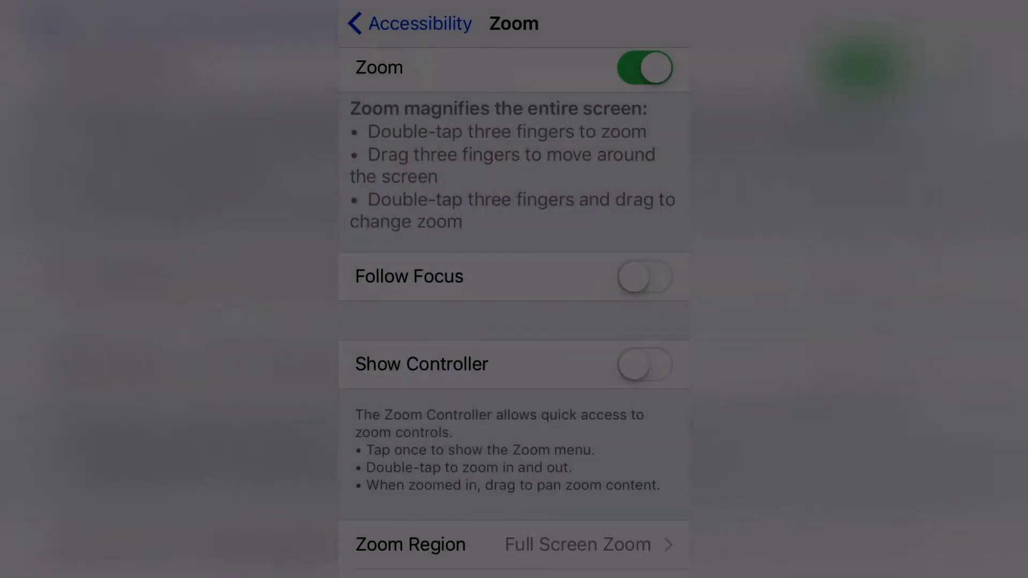
Return to Accessibility and set the Accessibility Shortcut to Zoom
scroll(down, 3)
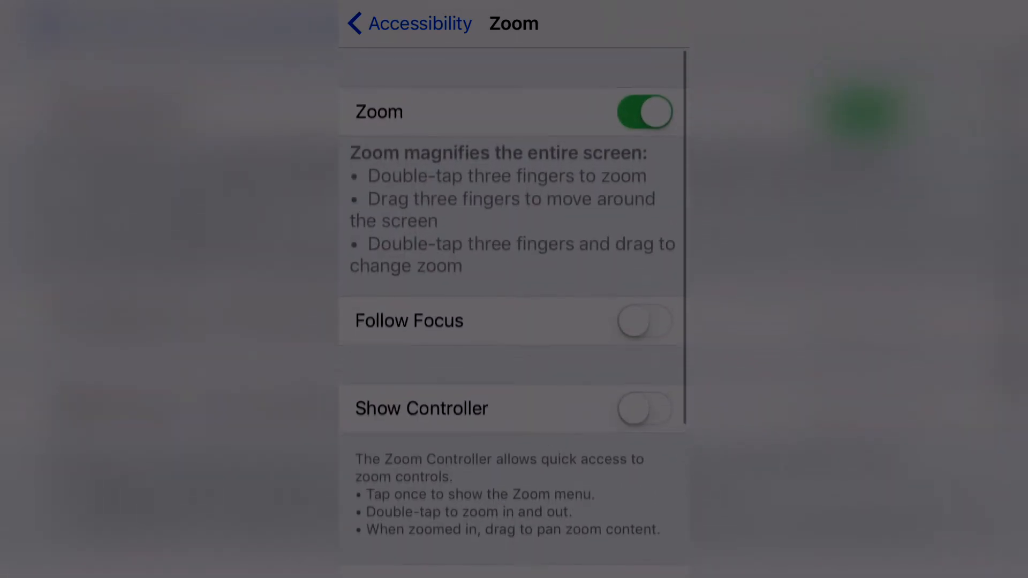
click(644, 111)
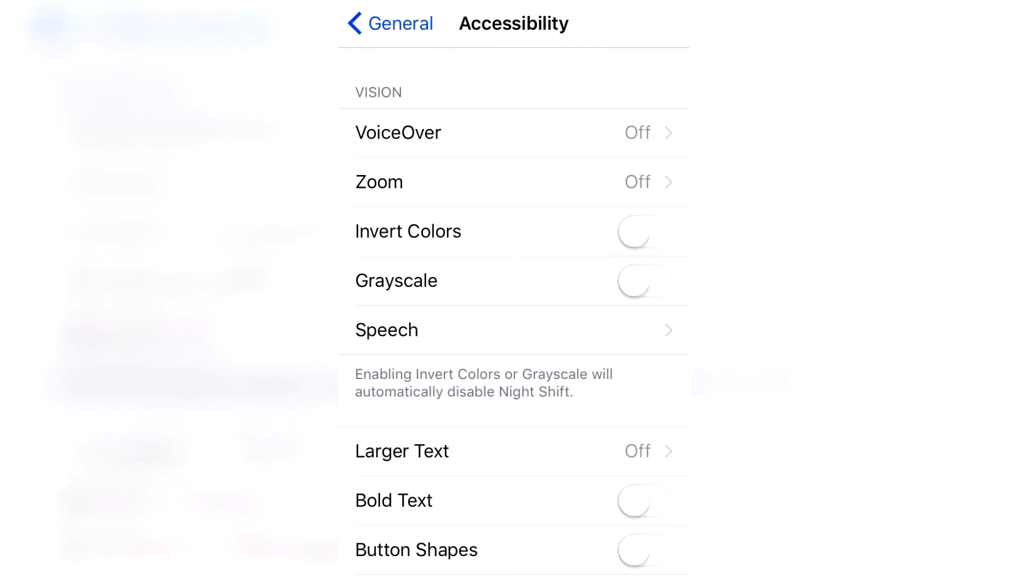
scroll(down, 3)
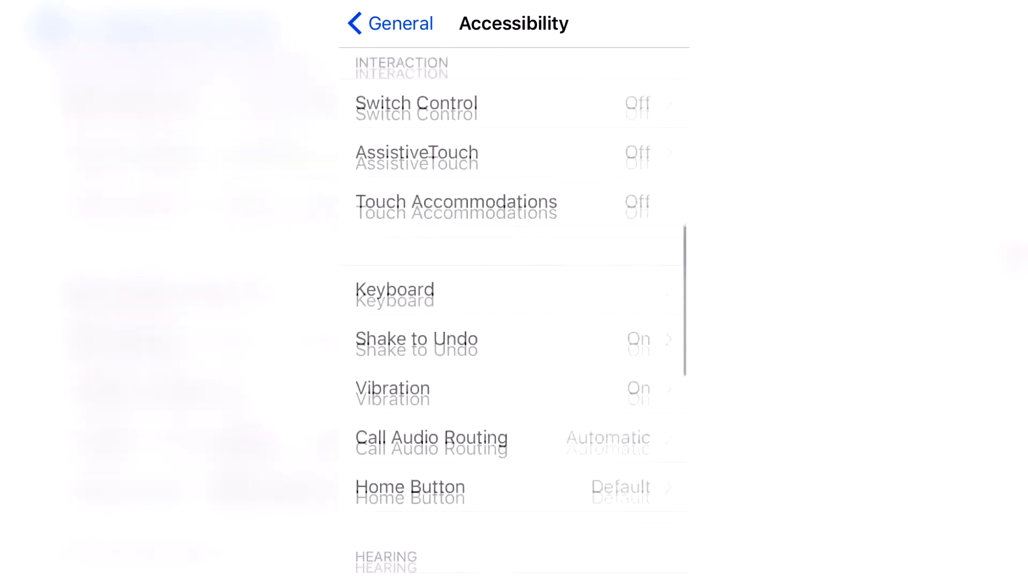
scroll(down, 3)
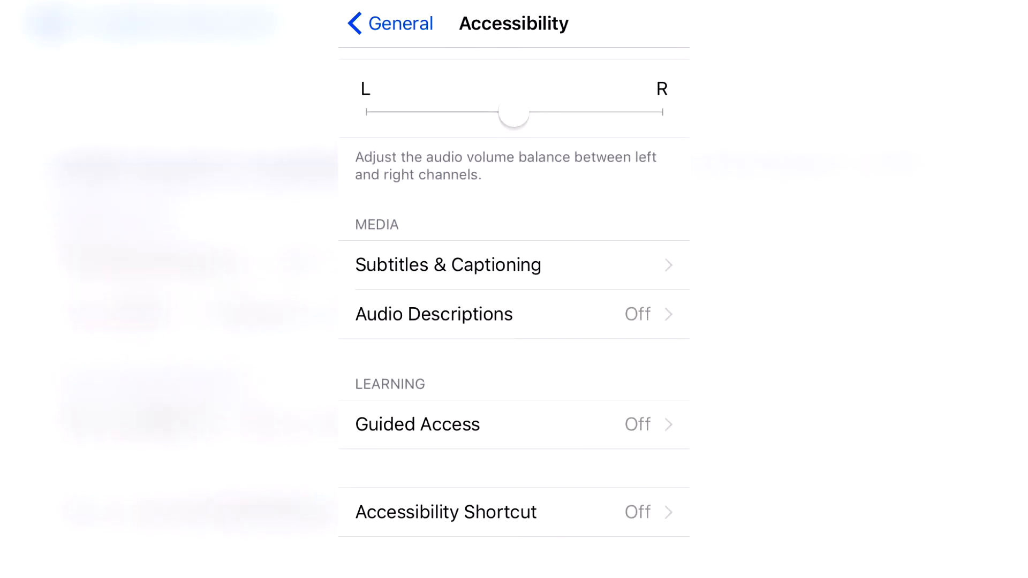
click(446, 512)
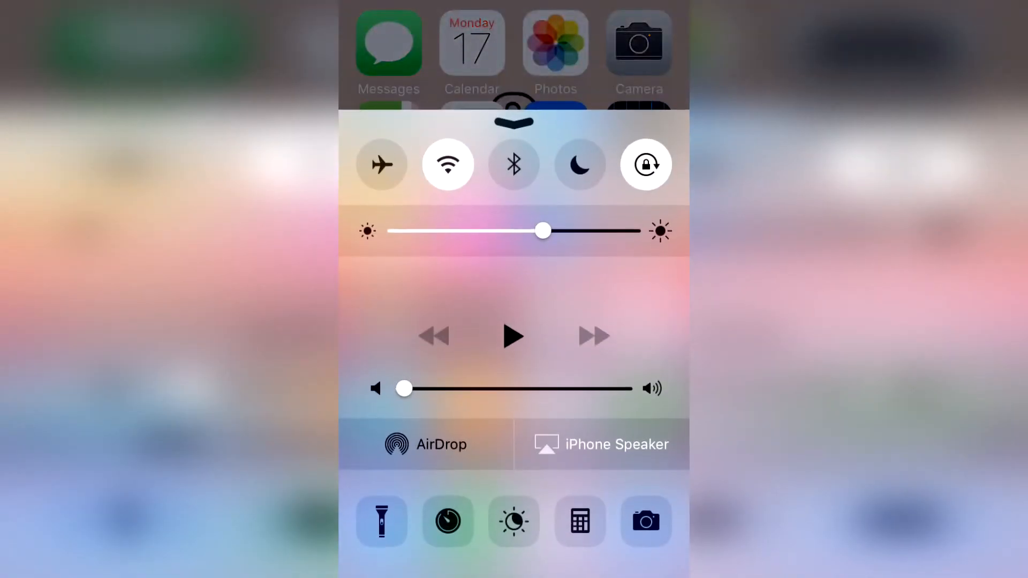
Push the Control Center brightness slider to maximum and dismiss the panel
drag(542, 230, 631, 230)
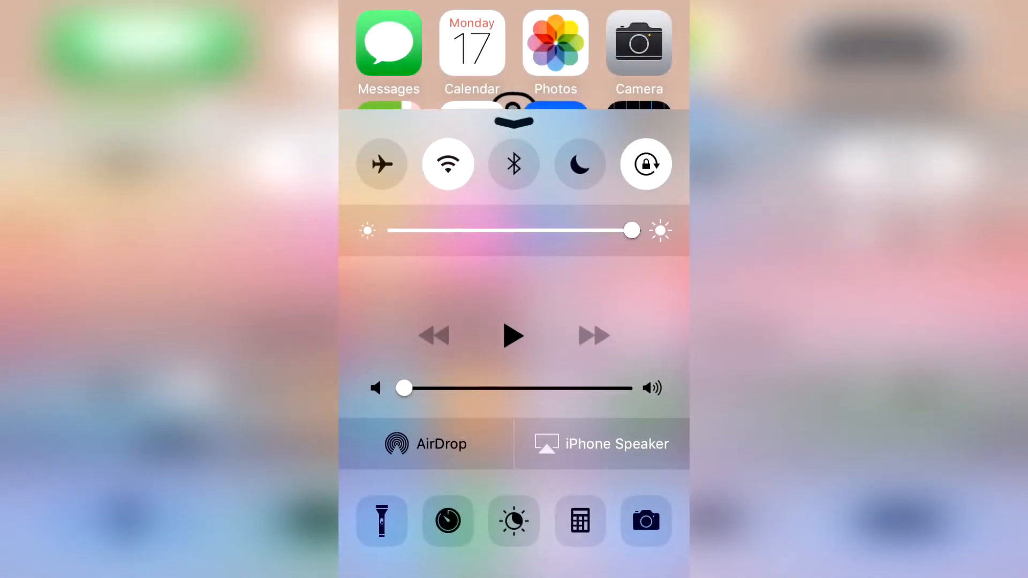
drag(629, 230, 395, 230)
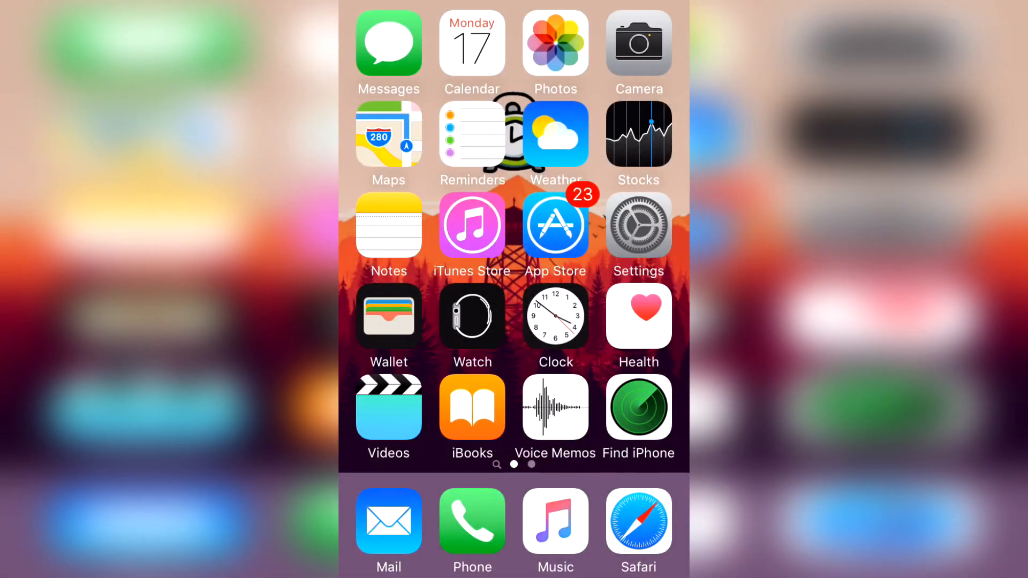
Swipe to the Home Screen page with Utilities, Education and Productivity folders
scroll(left, 3)
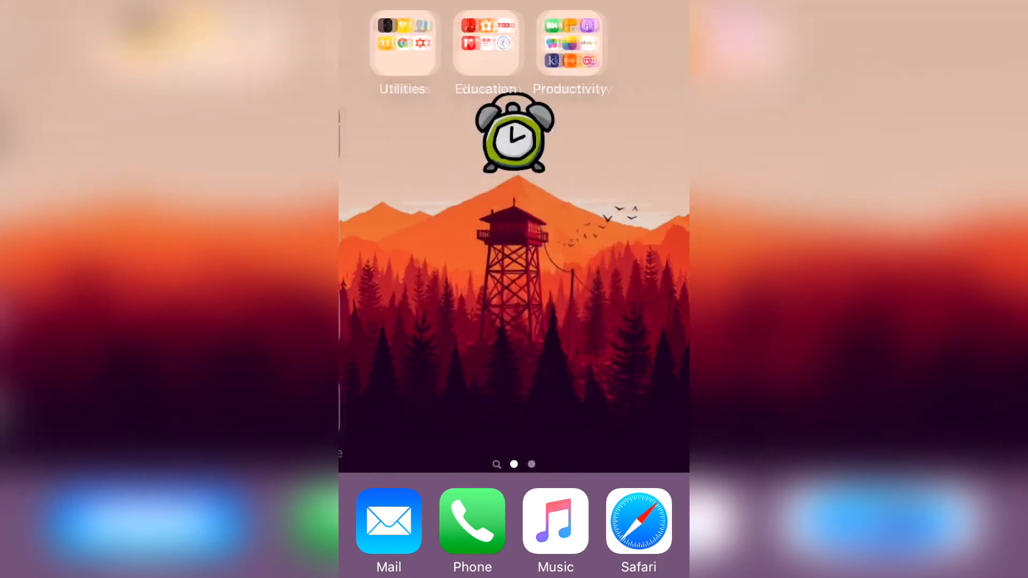
scroll(left, 3)
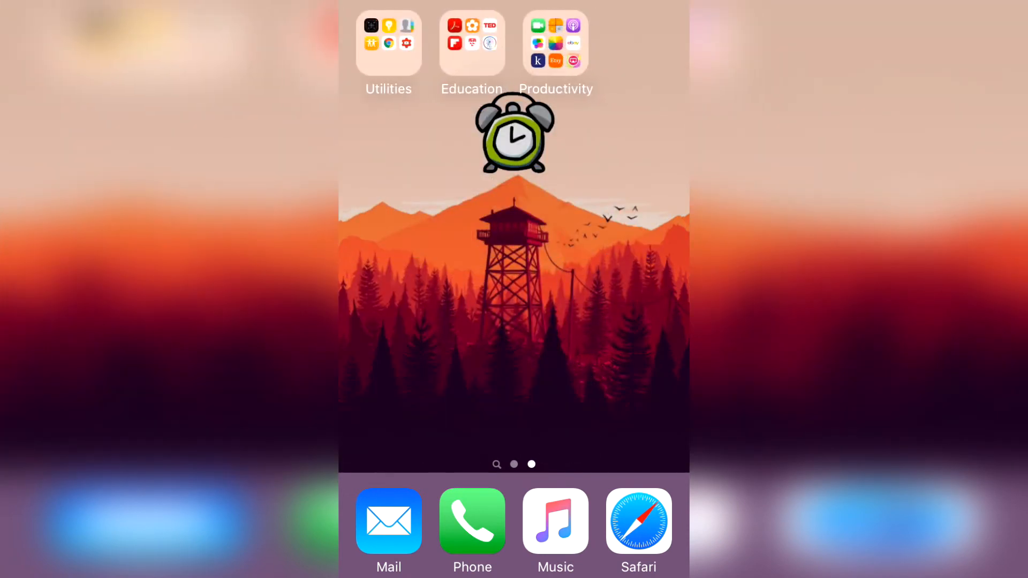